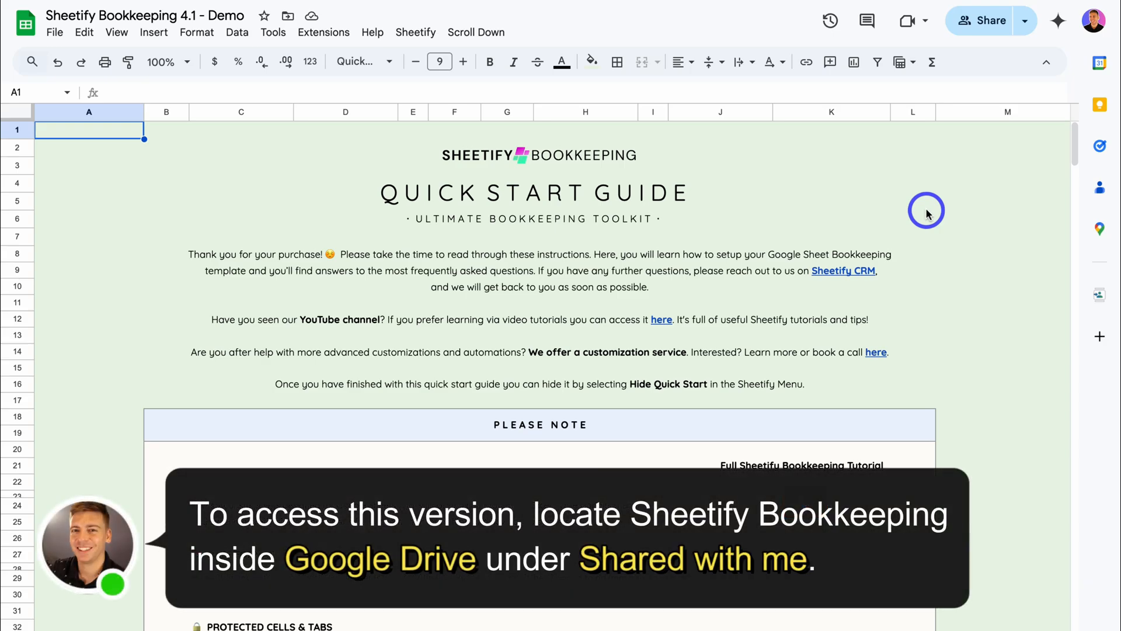
# Browse the Recurring, Expenses and Income sheets, then return to the Recurring settings sheet
pyautogui.scroll(-3)
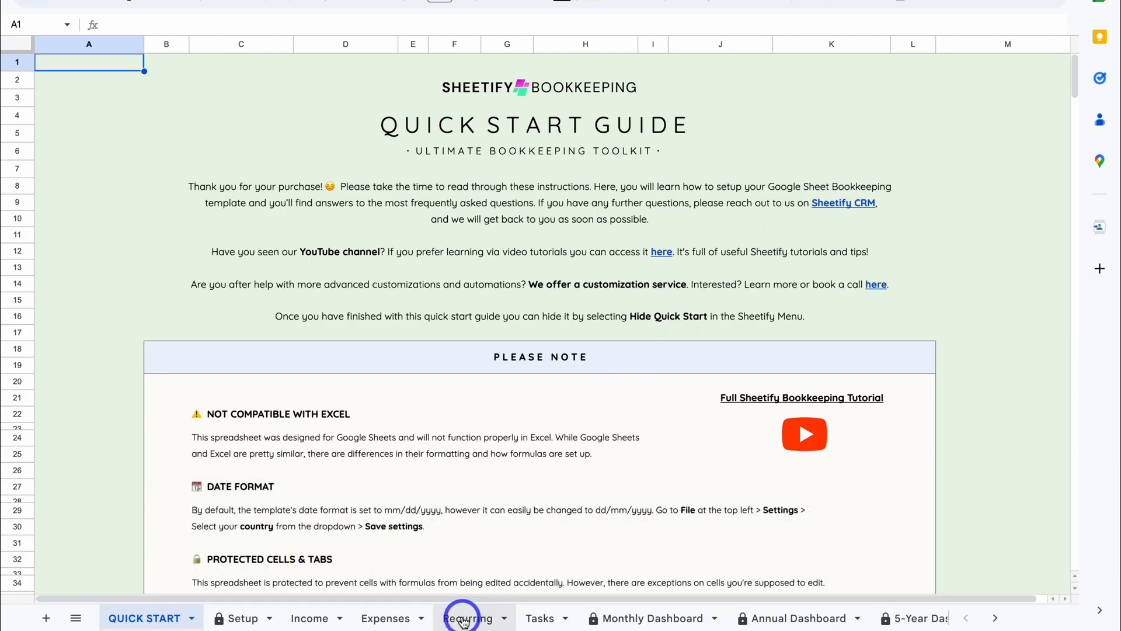
pyautogui.click(468, 617)
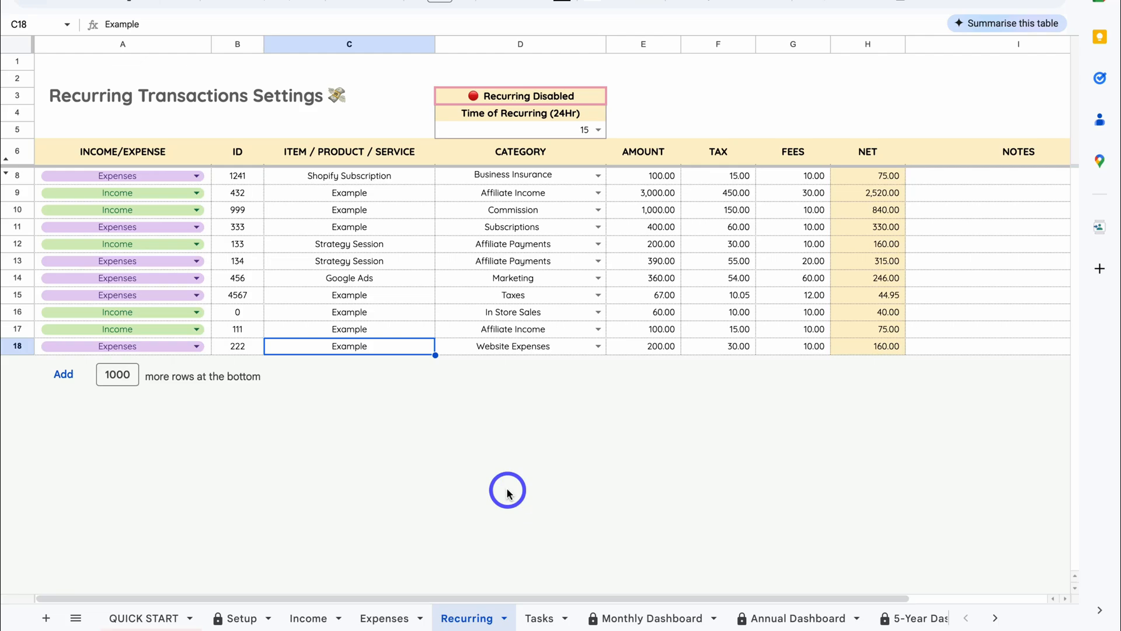
pyautogui.moveTo(436, 519)
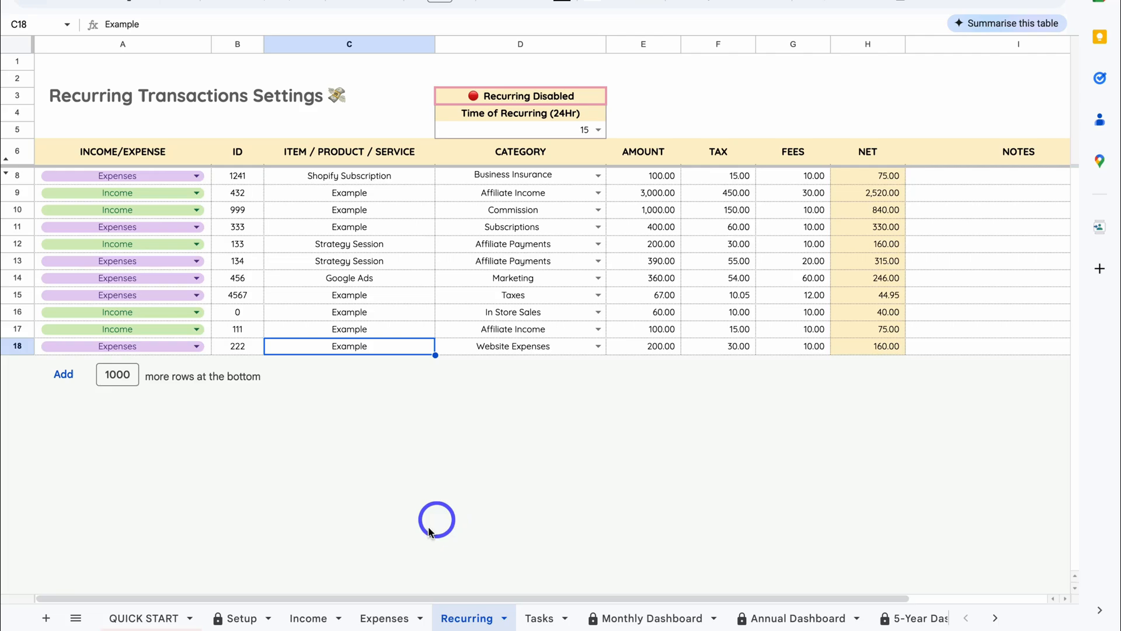
pyautogui.click(384, 618)
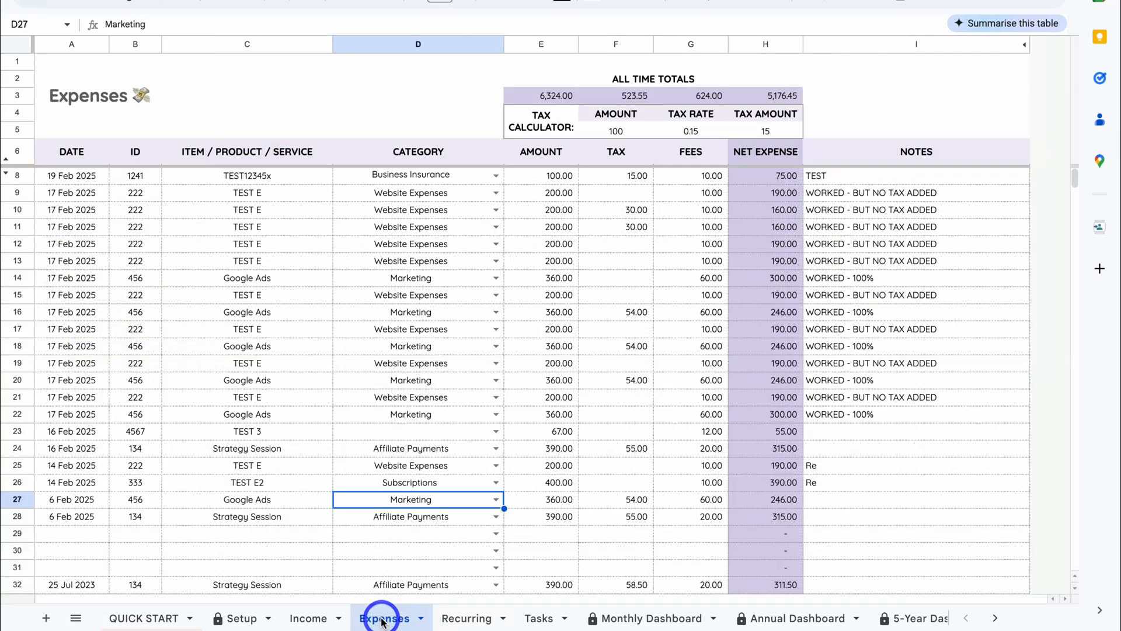
pyautogui.click(308, 618)
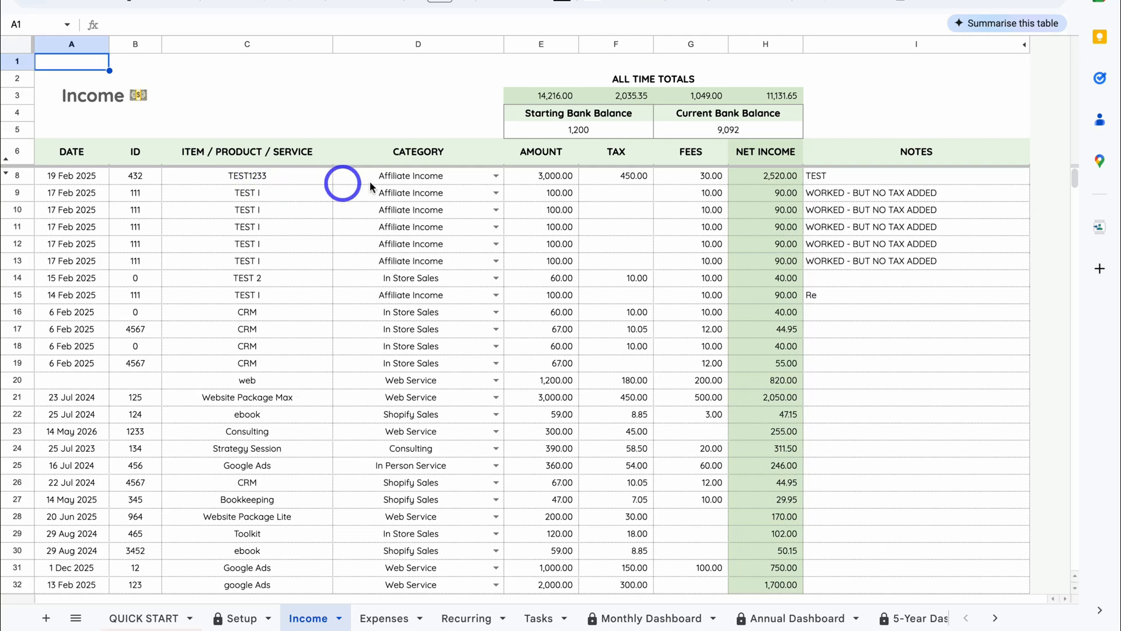
pyautogui.click(465, 617)
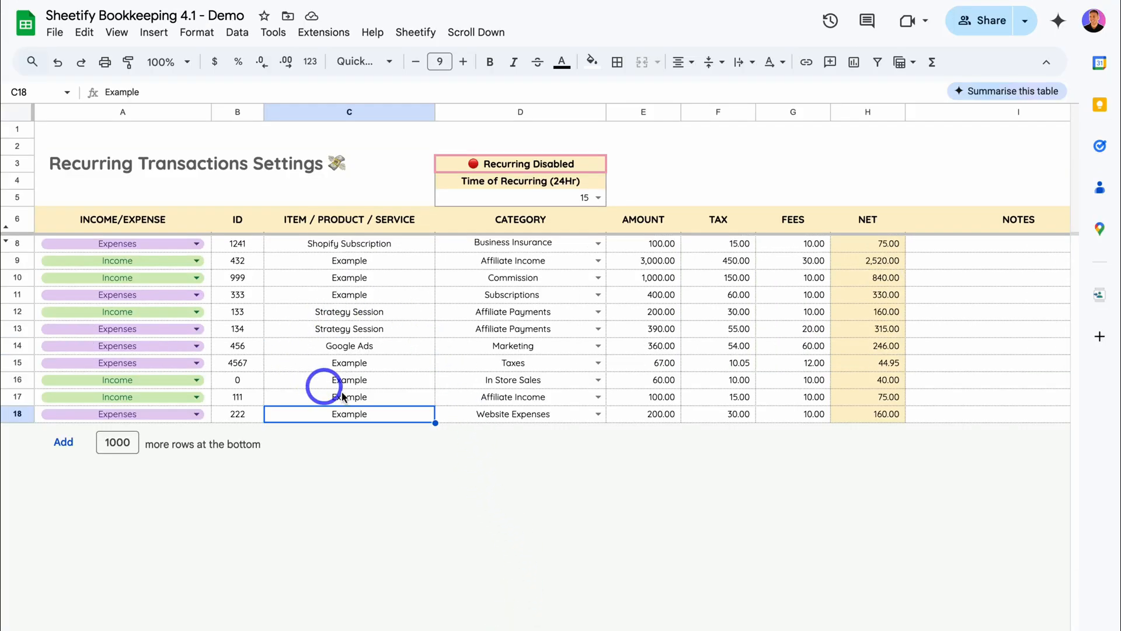
pyautogui.moveTo(514, 454)
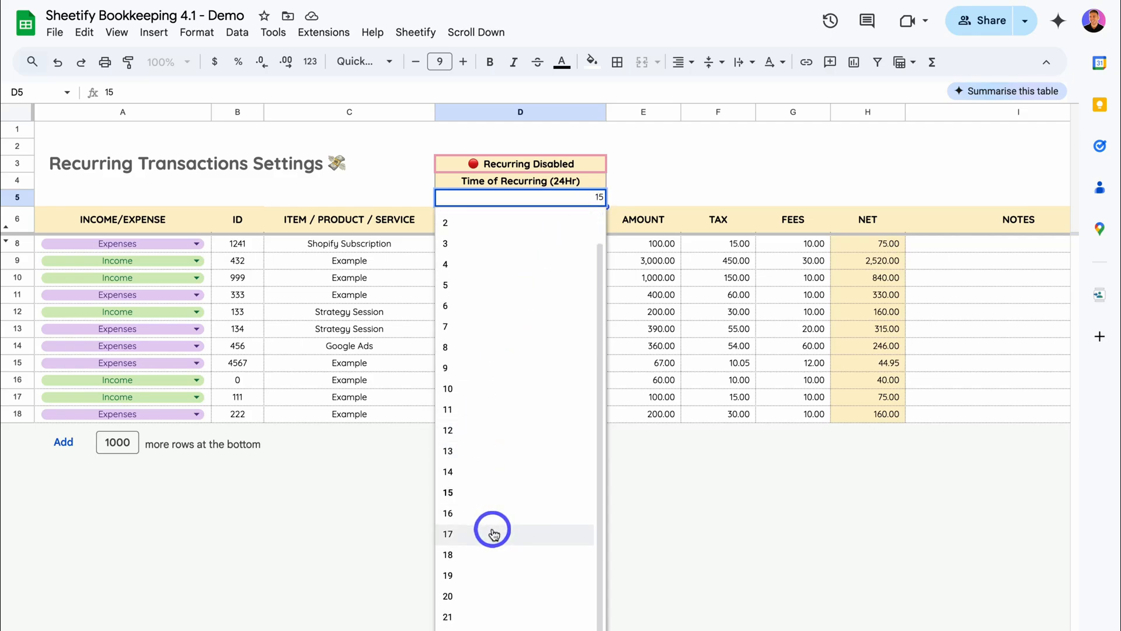
pyautogui.moveTo(516, 596)
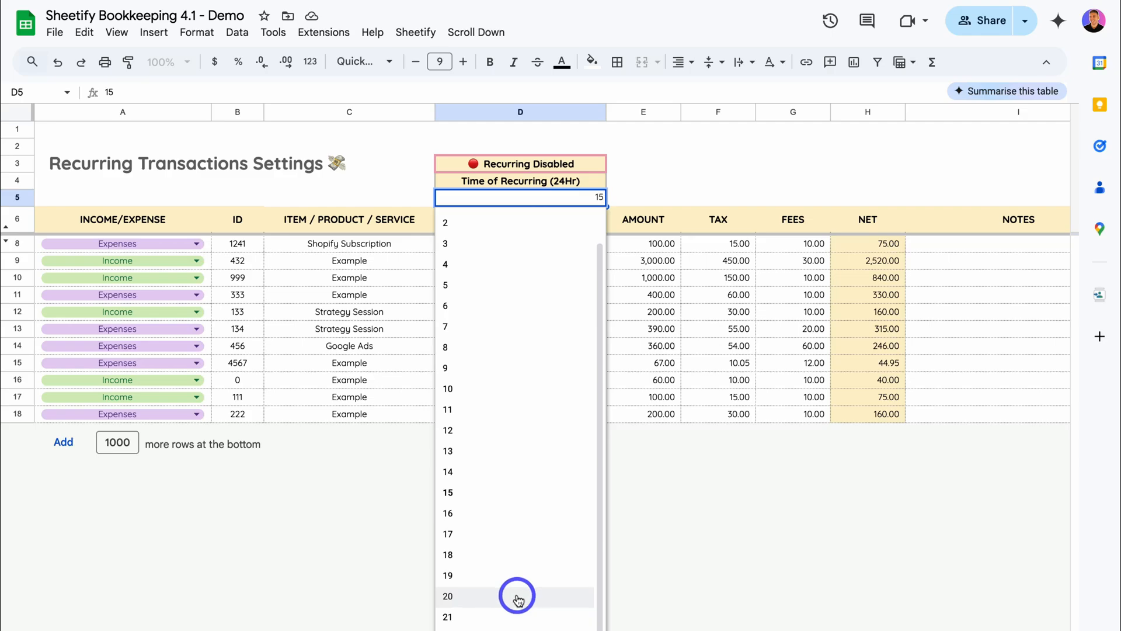
pyautogui.moveTo(505, 393)
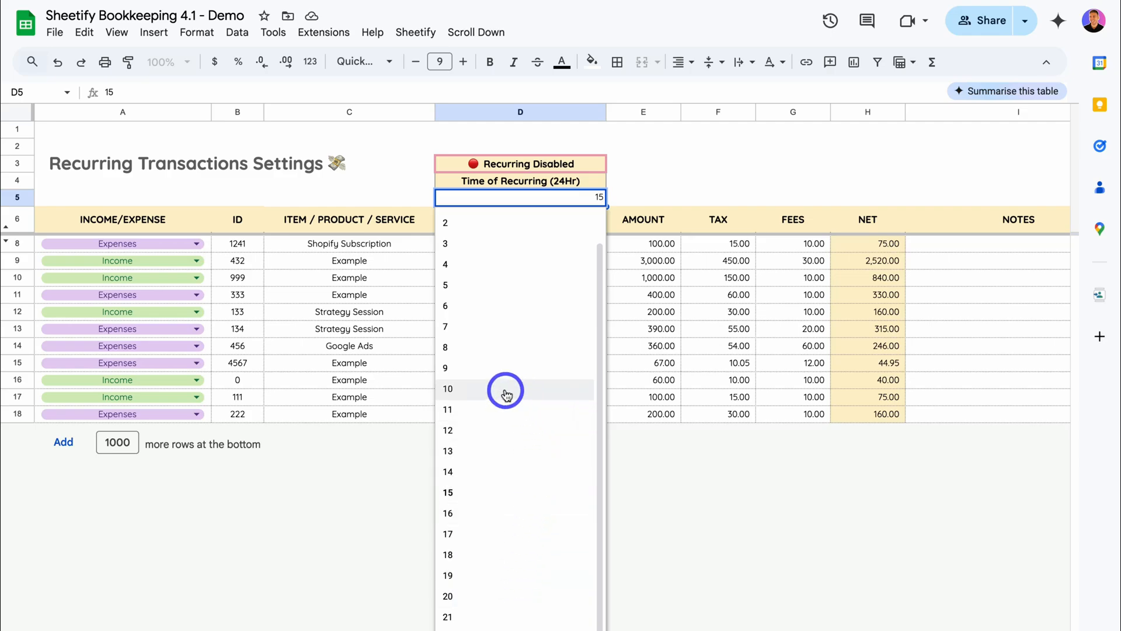
# Change the Time of Recurring in D5 from 15 to 10
pyautogui.click(448, 388)
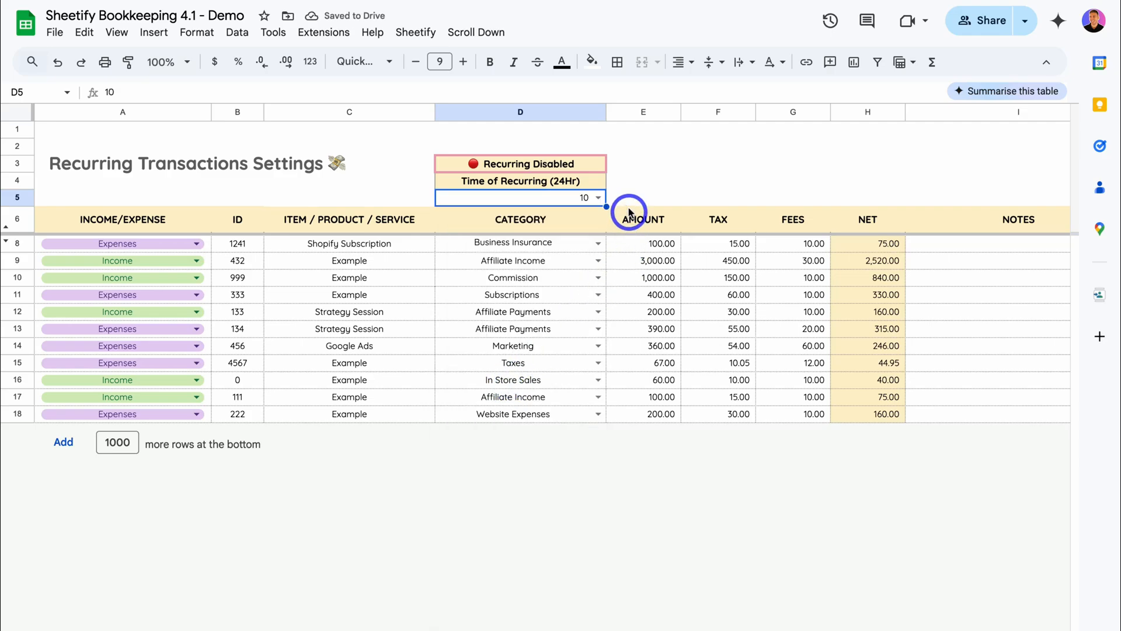
pyautogui.scroll(-3)
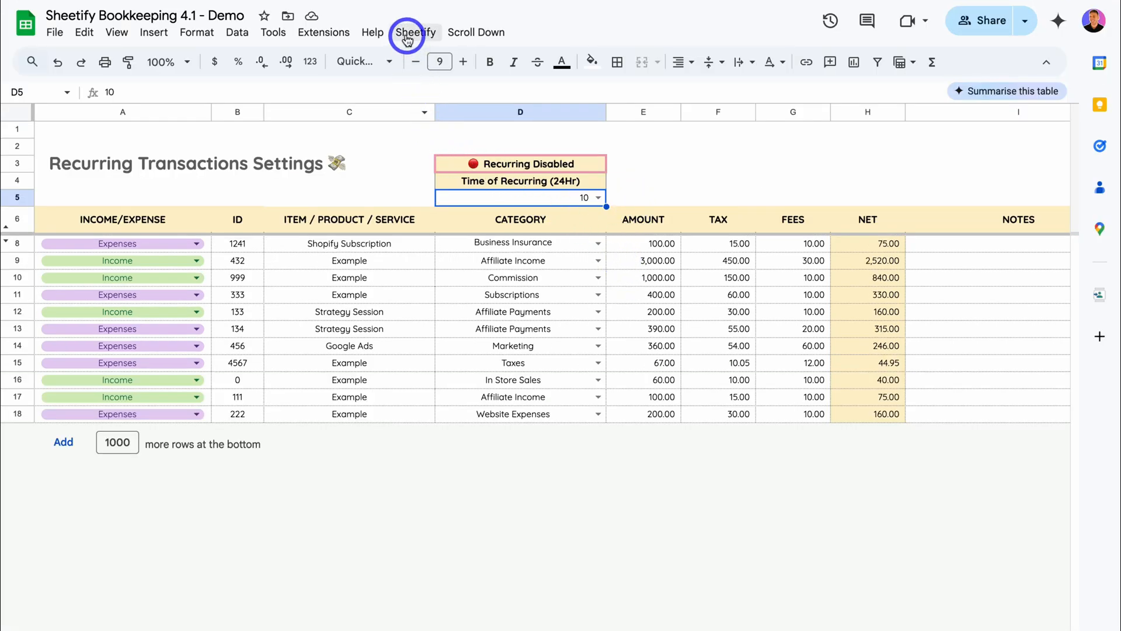
# Enable recurring via the Sheetify menu and add a blank row atop the recurring table
pyautogui.click(415, 32)
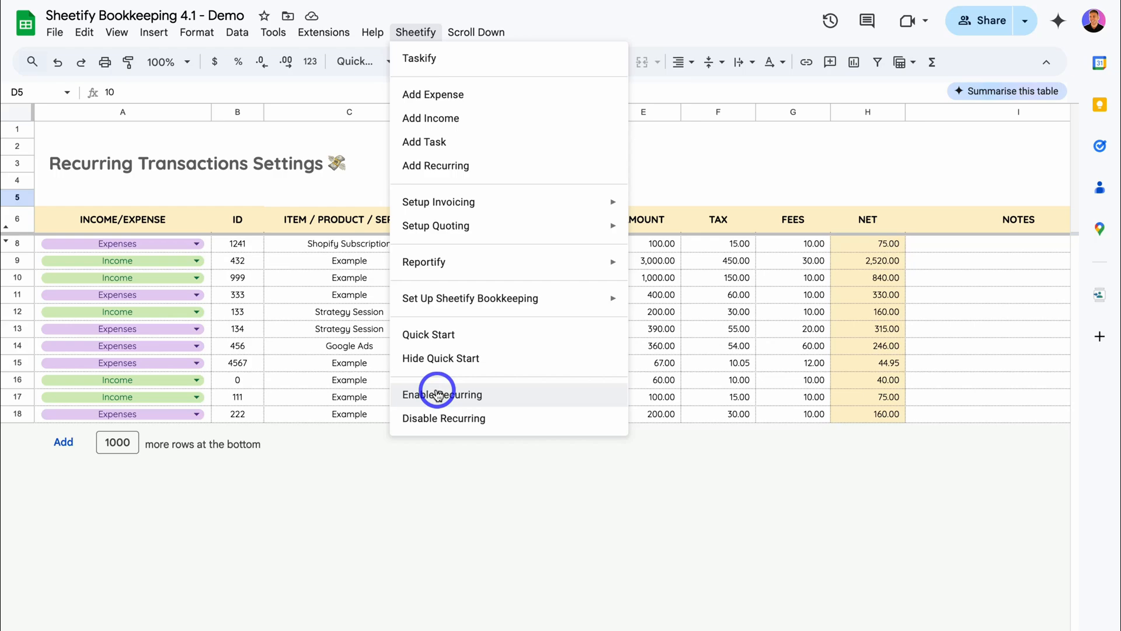
pyautogui.click(444, 394)
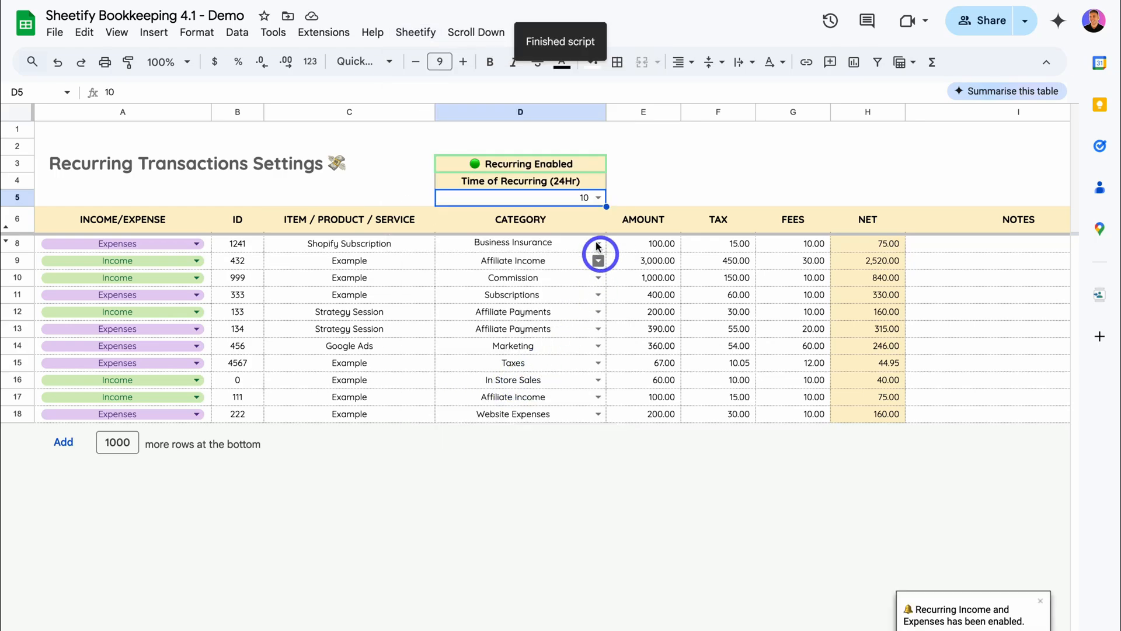
pyautogui.scroll(-3)
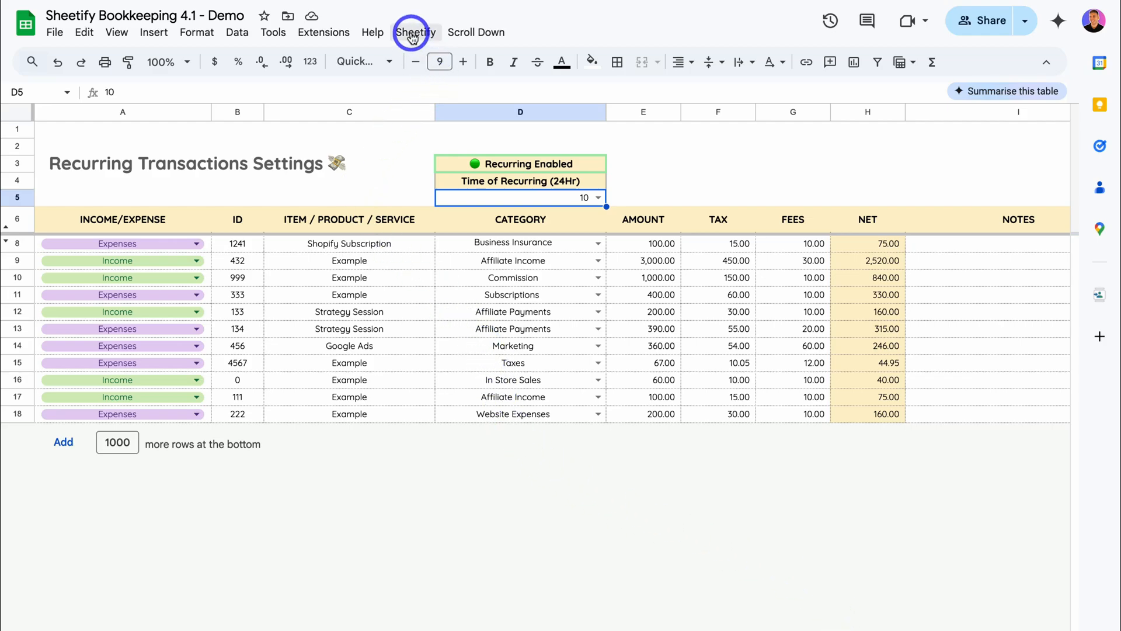
pyautogui.click(415, 33)
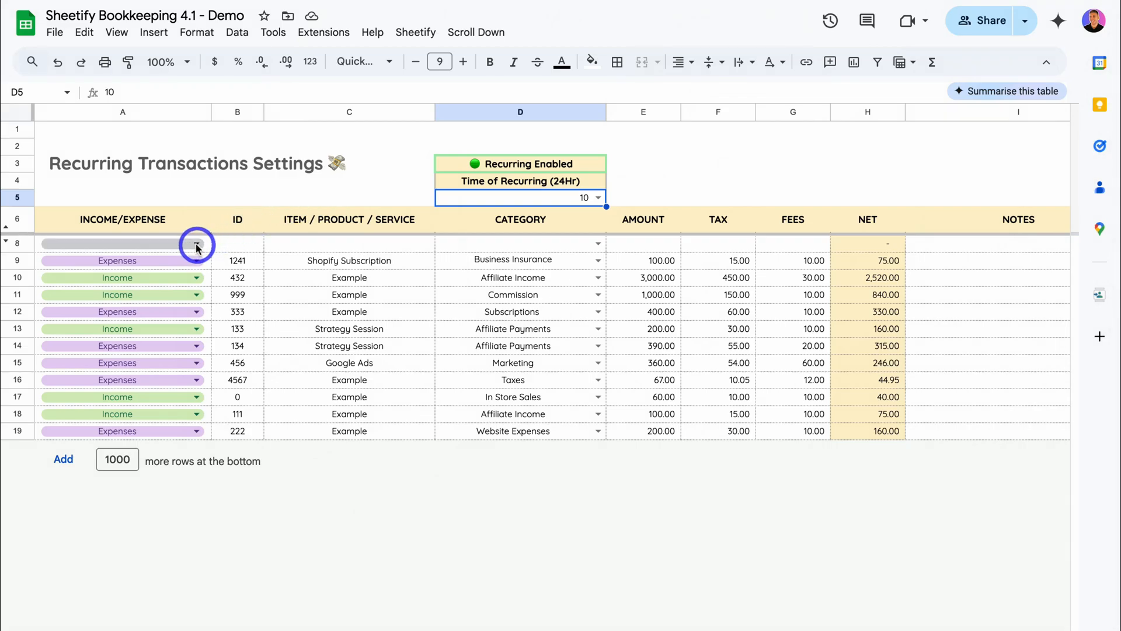
# Fill row 8: Expenses, ID 123, 'Email Subscription', Subscriptions, 29.00 with 4.35 tax
pyautogui.click(195, 243)
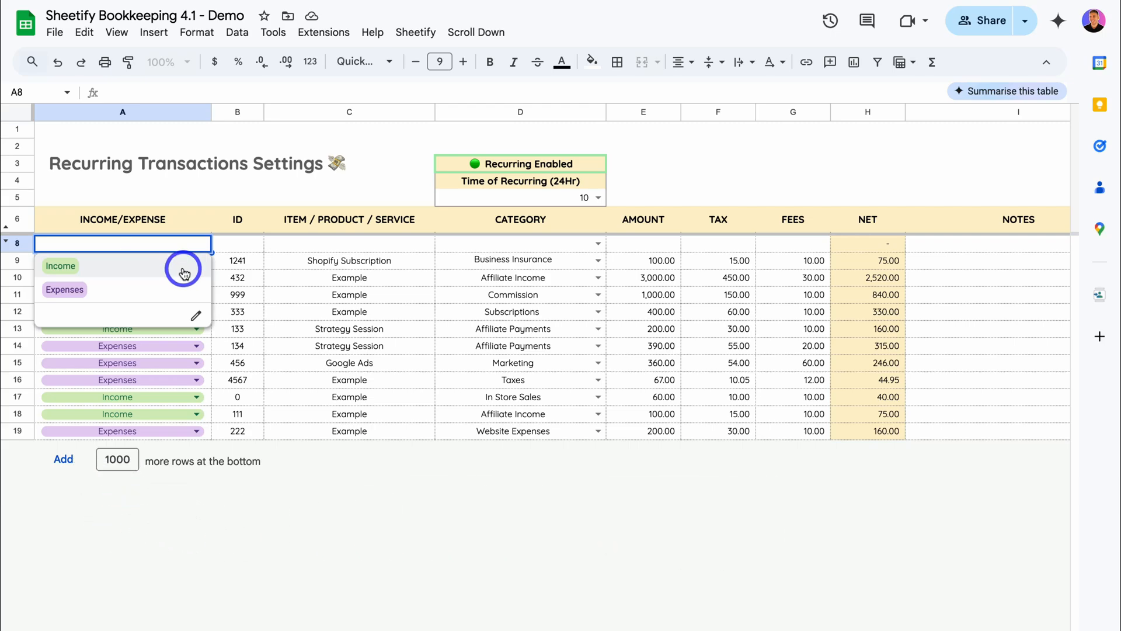
pyautogui.moveTo(172, 295)
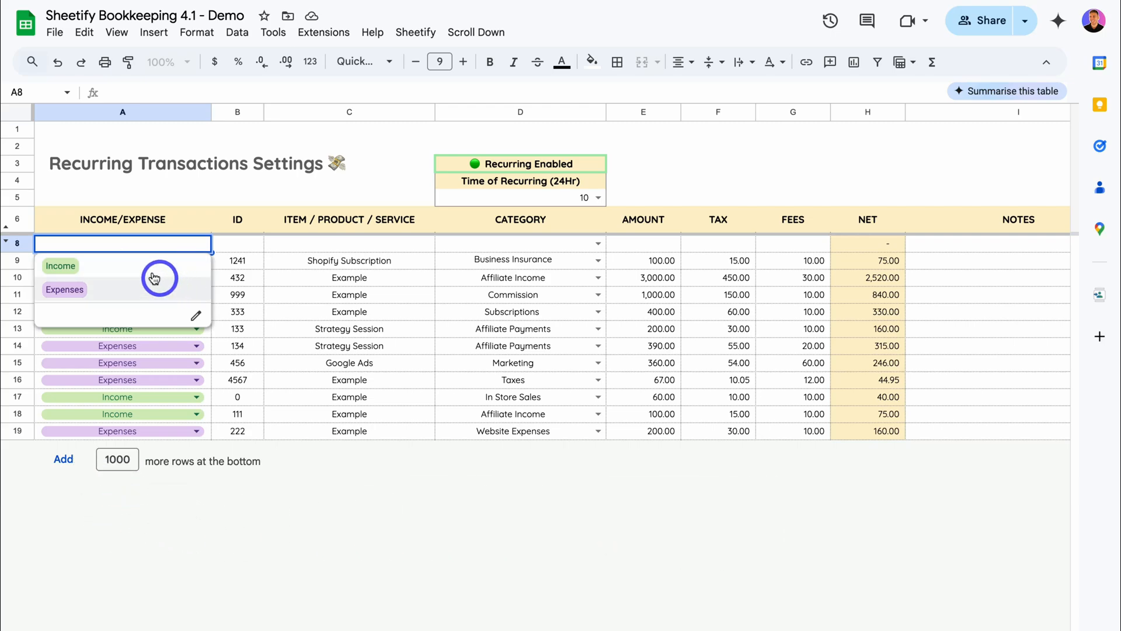
pyautogui.click(64, 290)
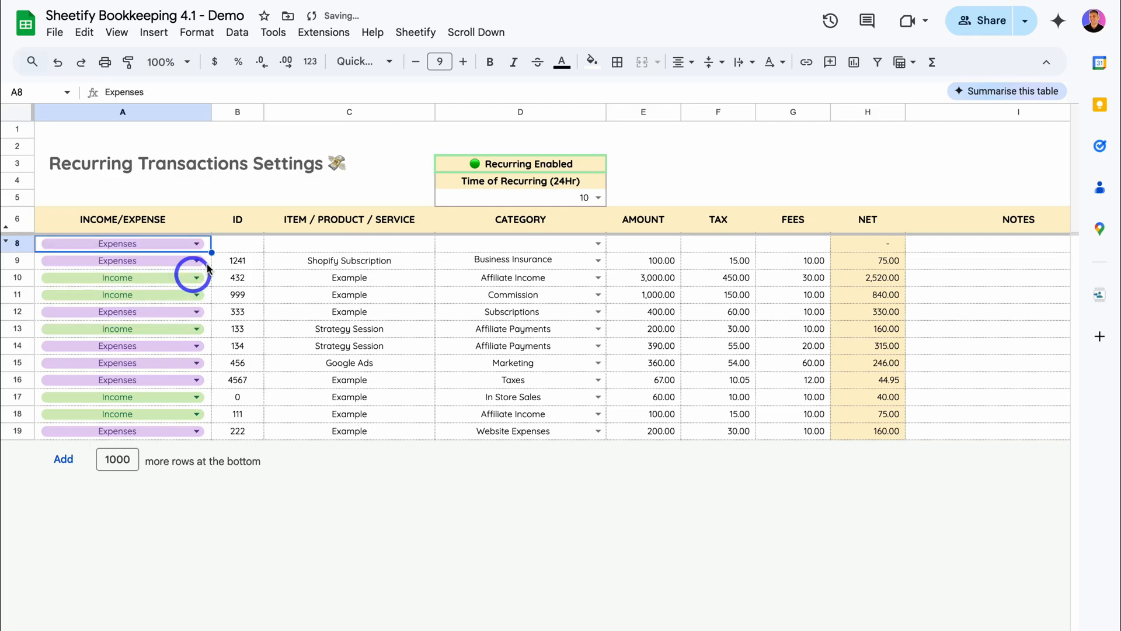
pyautogui.write('123')
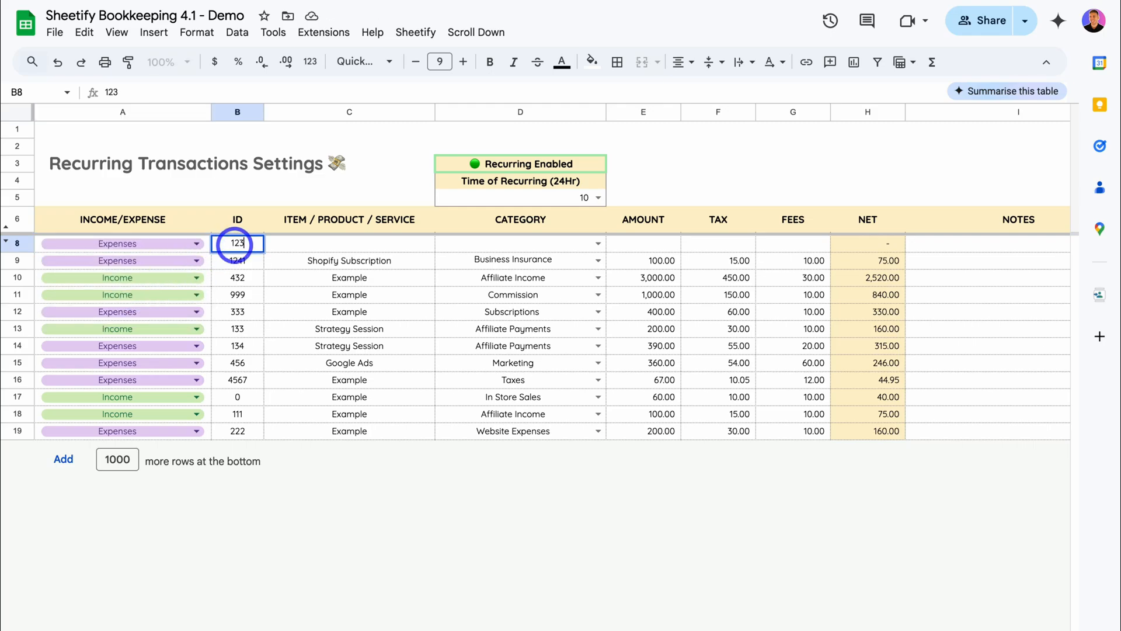
pyautogui.click(349, 242)
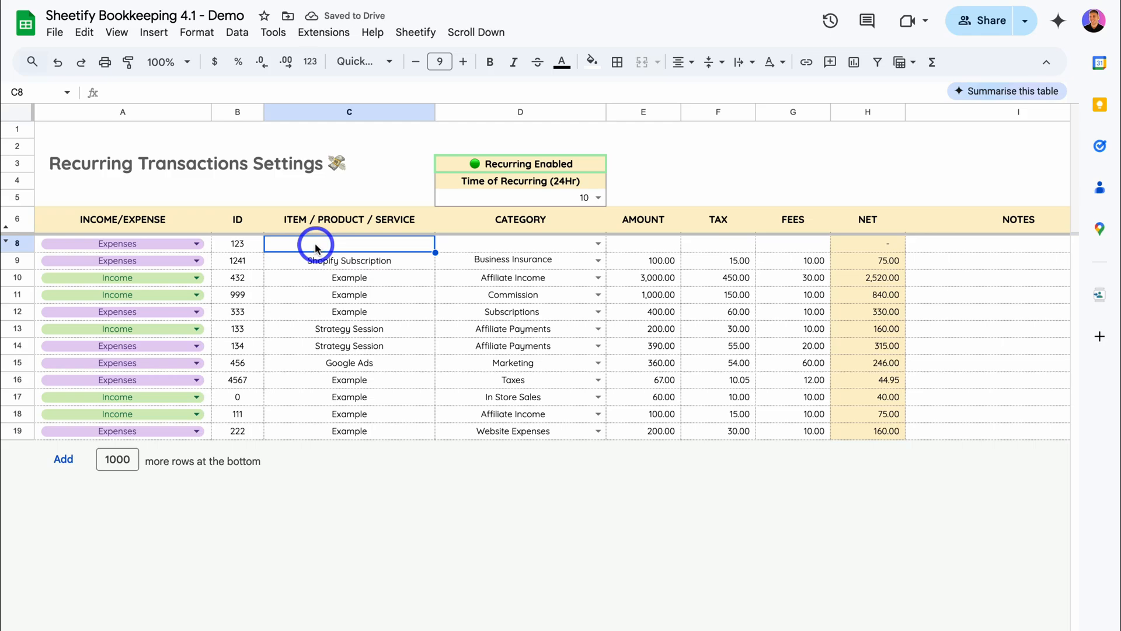
pyautogui.write('Email Subscription')
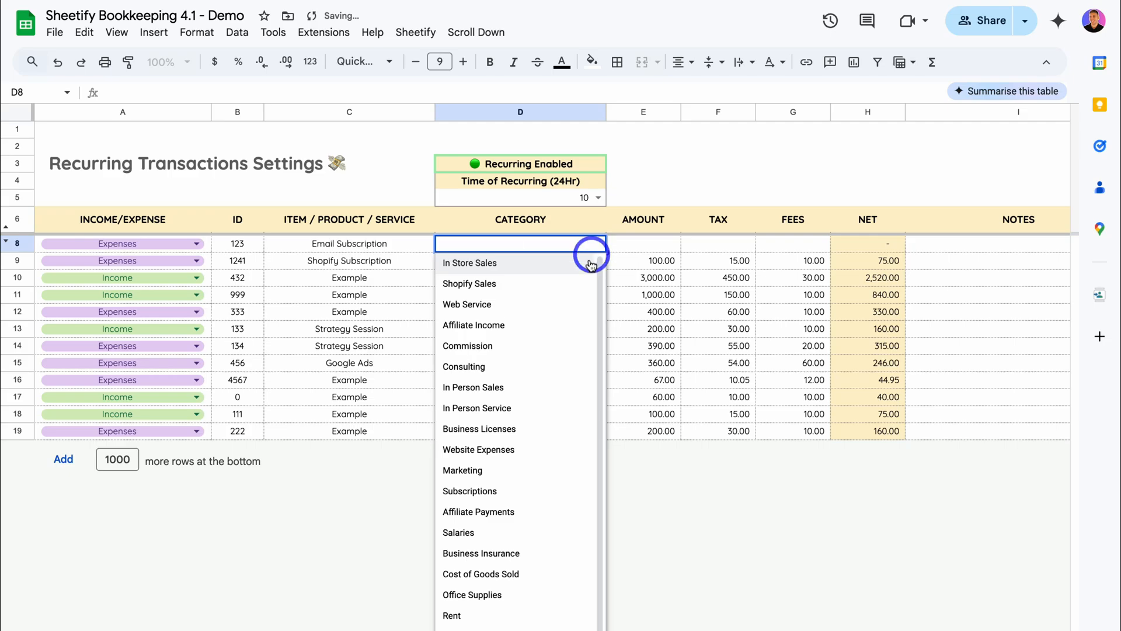
pyautogui.scroll(-3)
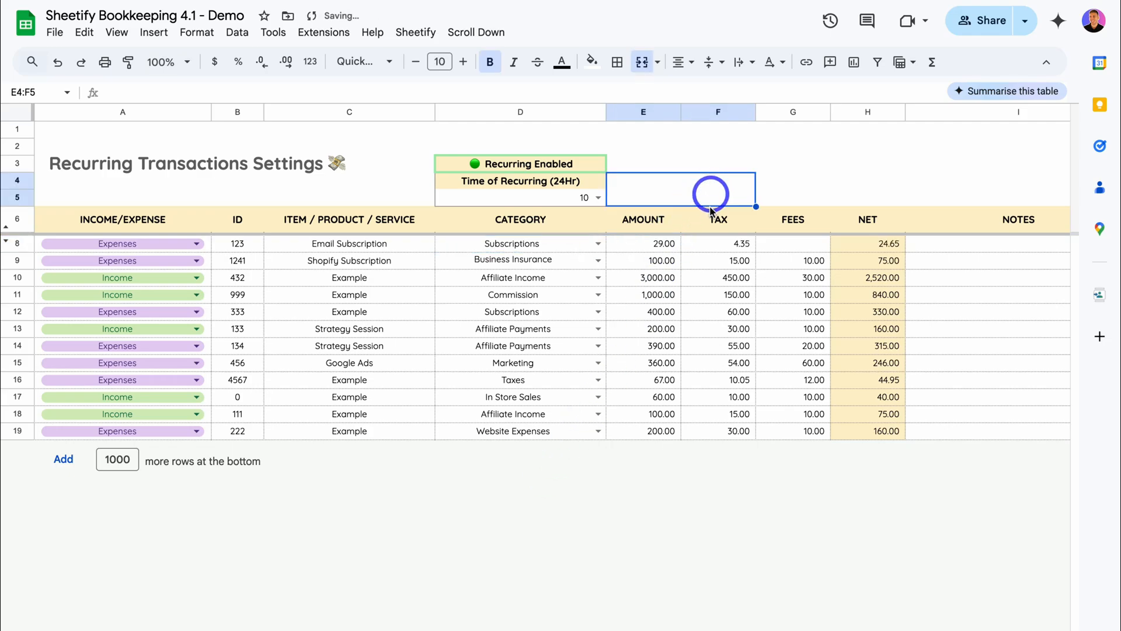
pyautogui.scroll(-3)
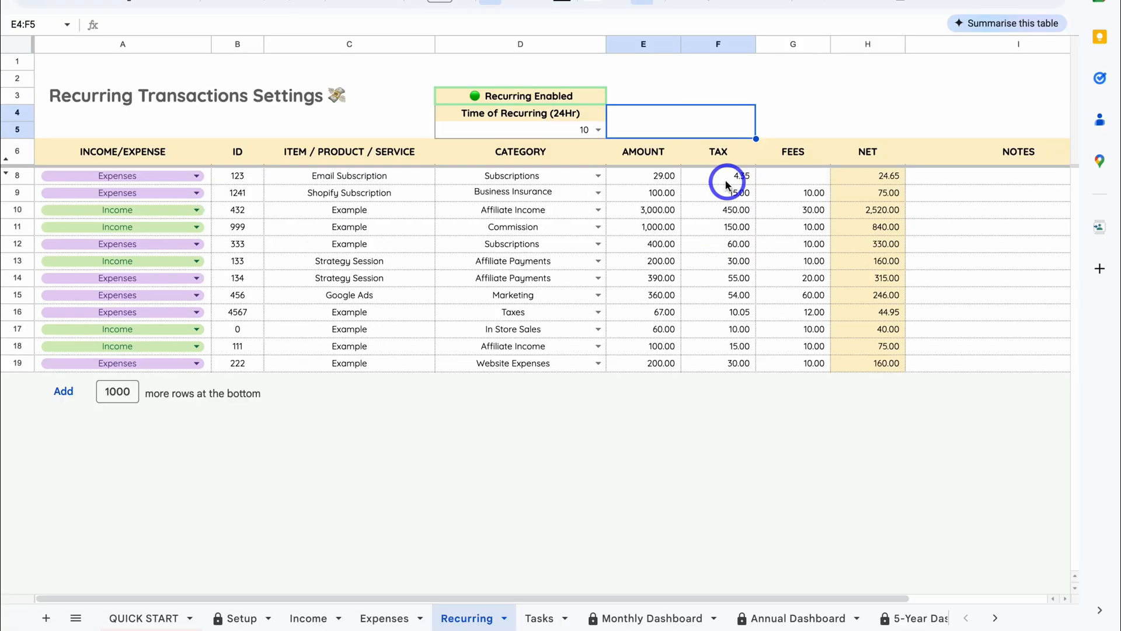
# Confirm the 15% Subscriptions tax on the Setup sheet, then go back to Recurring
pyautogui.click(241, 617)
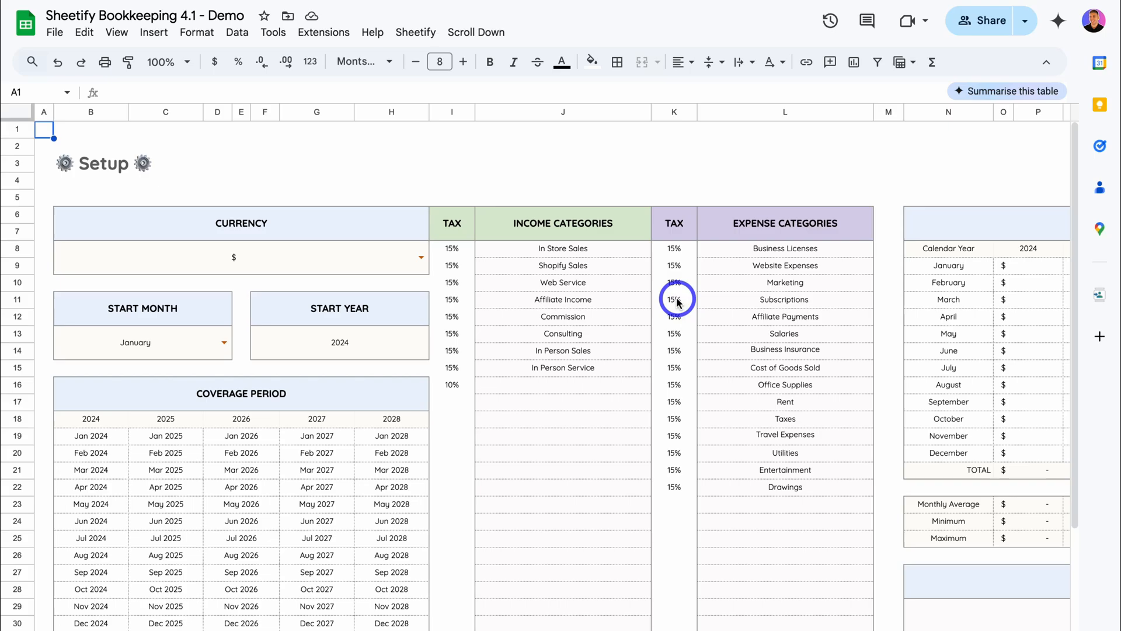
pyautogui.moveTo(774, 302)
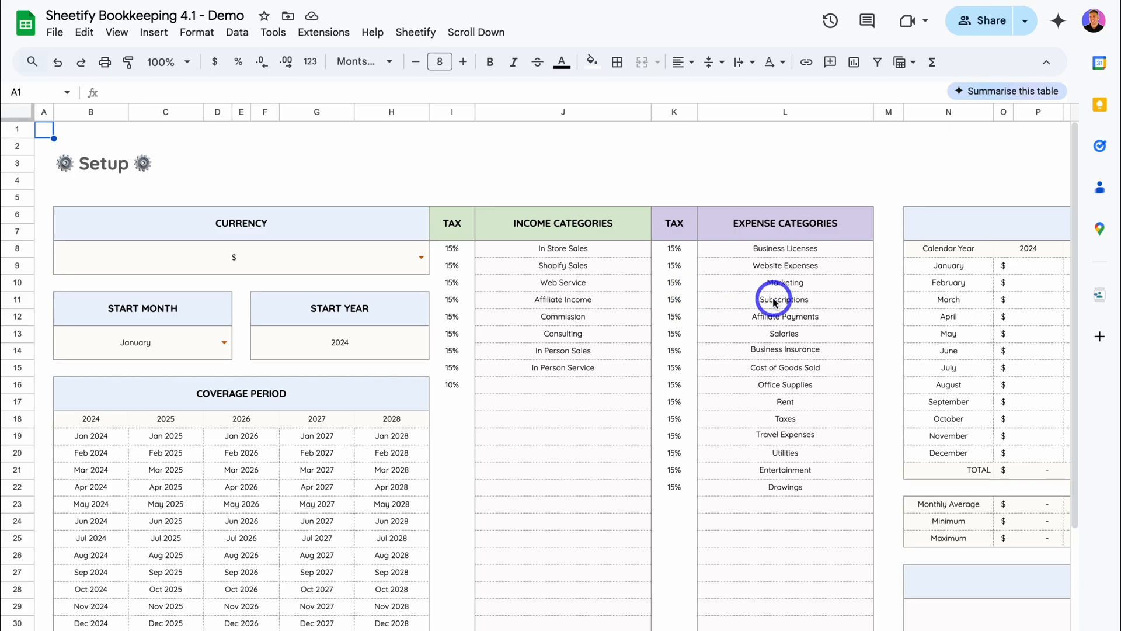
pyautogui.click(468, 618)
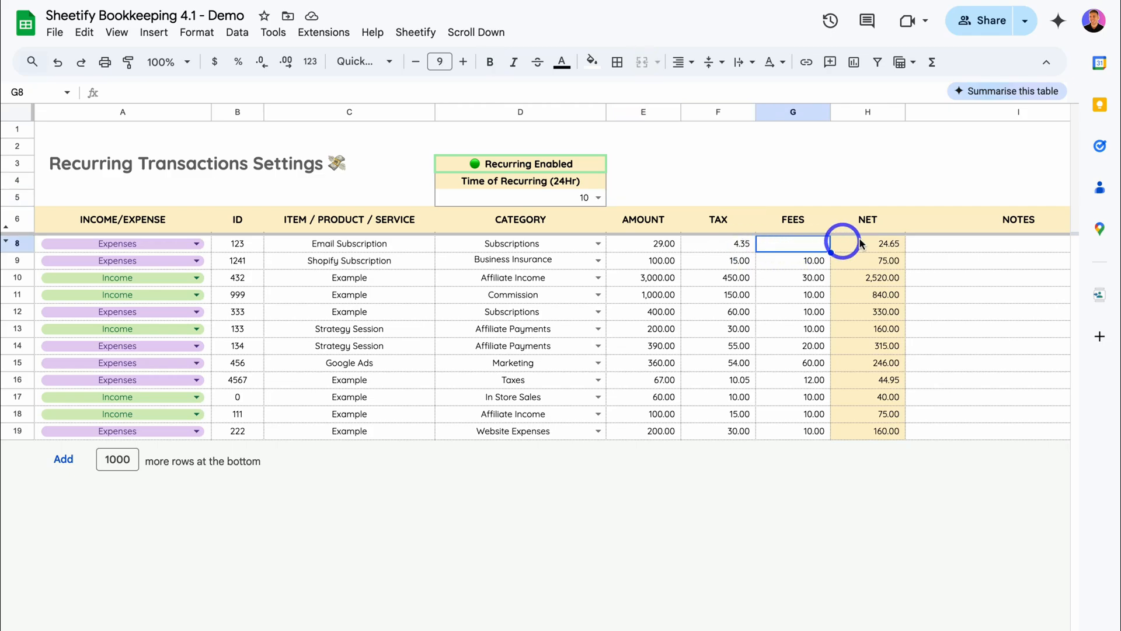
# Note 'This is for three team members email' on row 8 and set its day to 15
pyautogui.hscroll(3)
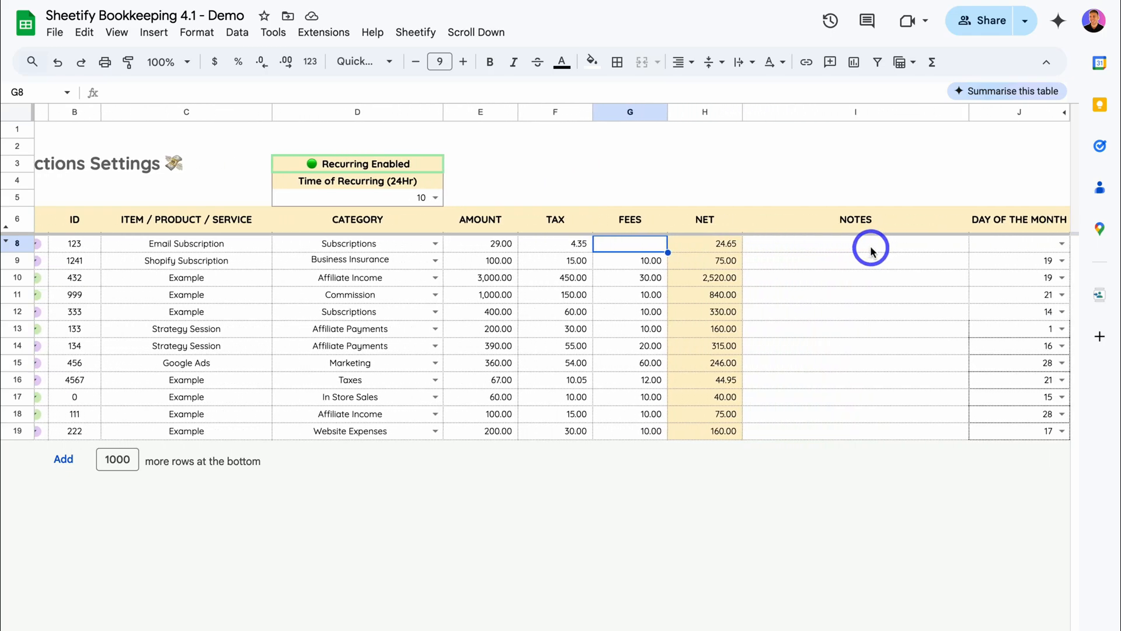
pyautogui.write('This is for three team members email')
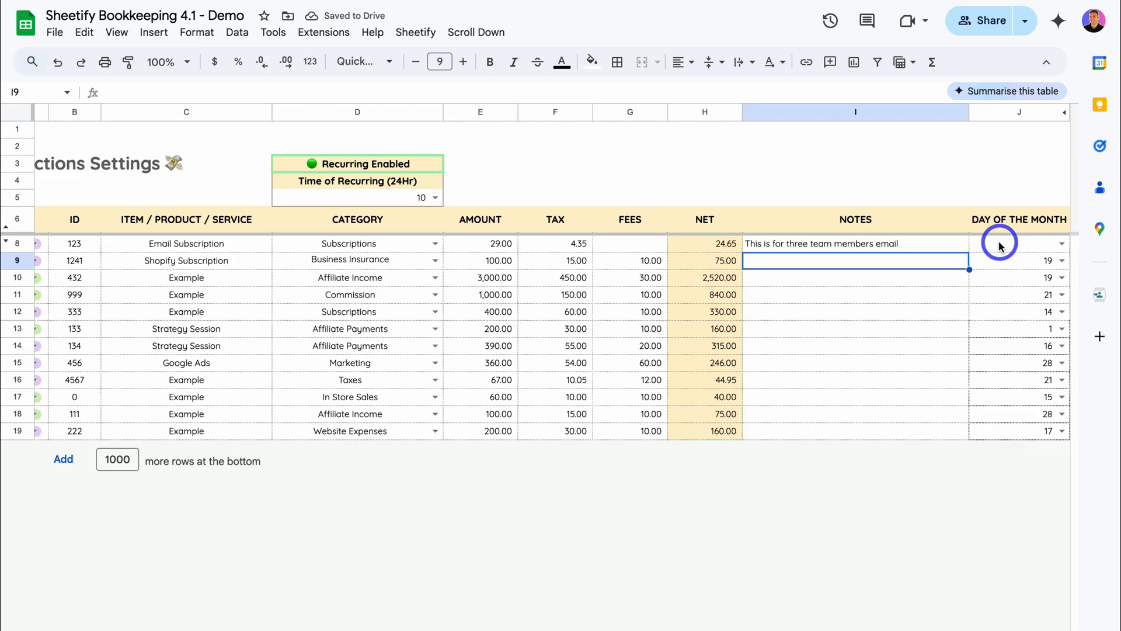
pyautogui.moveTo(1025, 245)
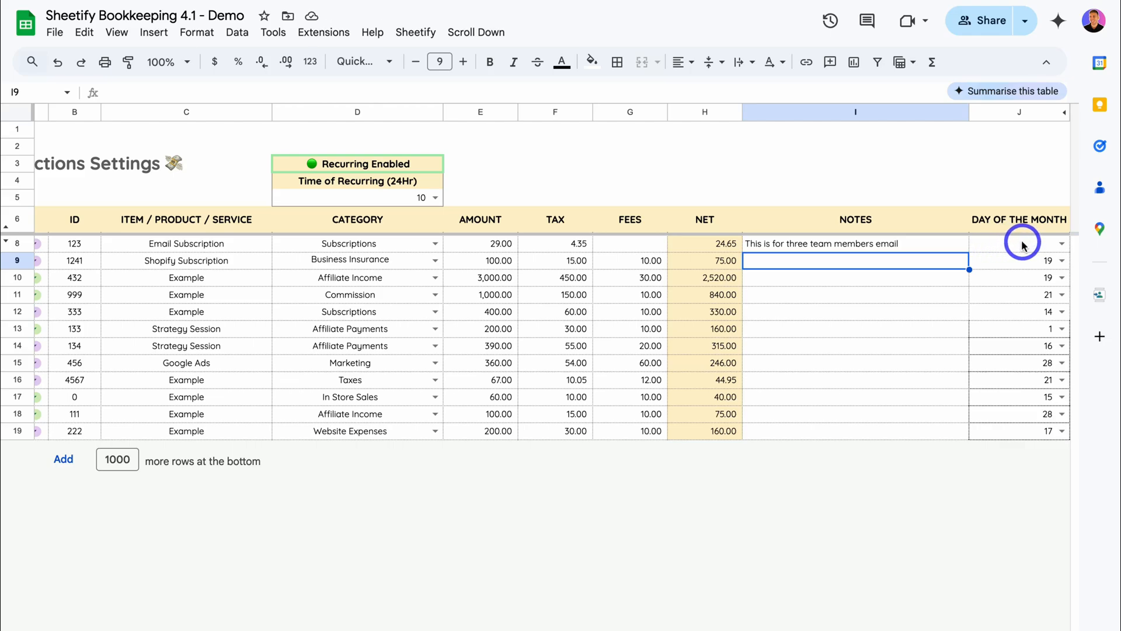
pyautogui.moveTo(1052, 246)
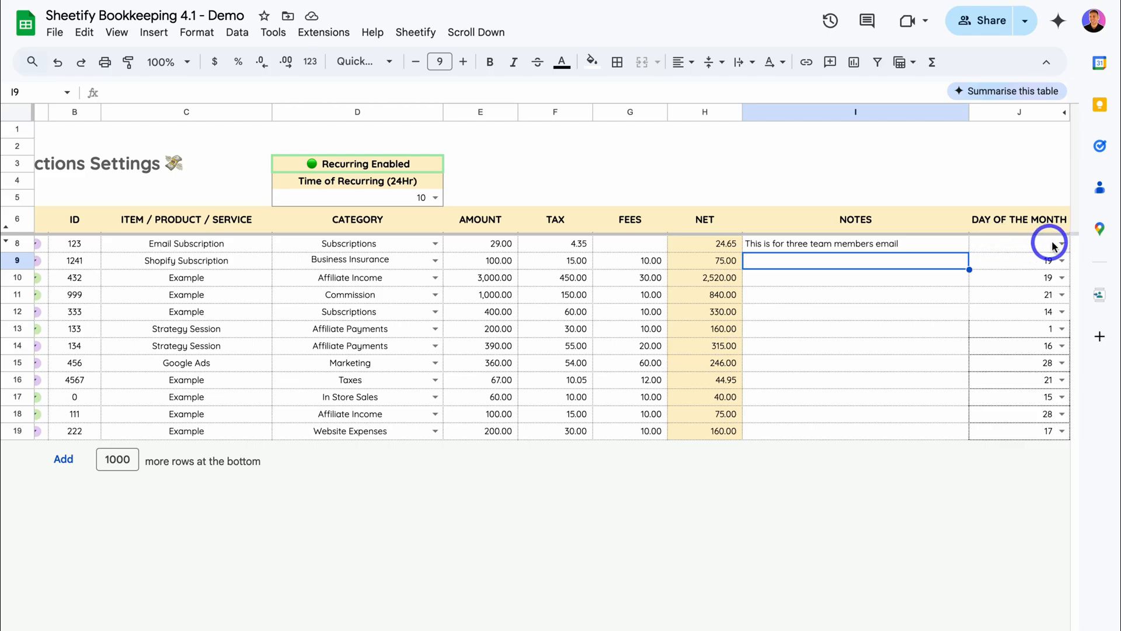
pyautogui.click(1051, 243)
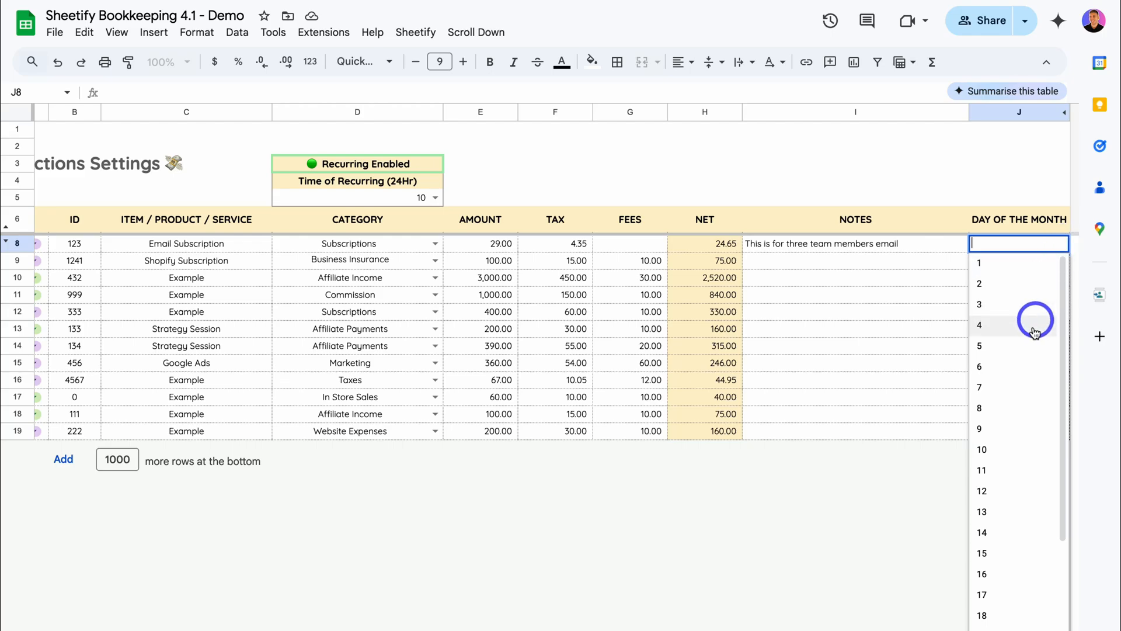
pyautogui.scroll(-3)
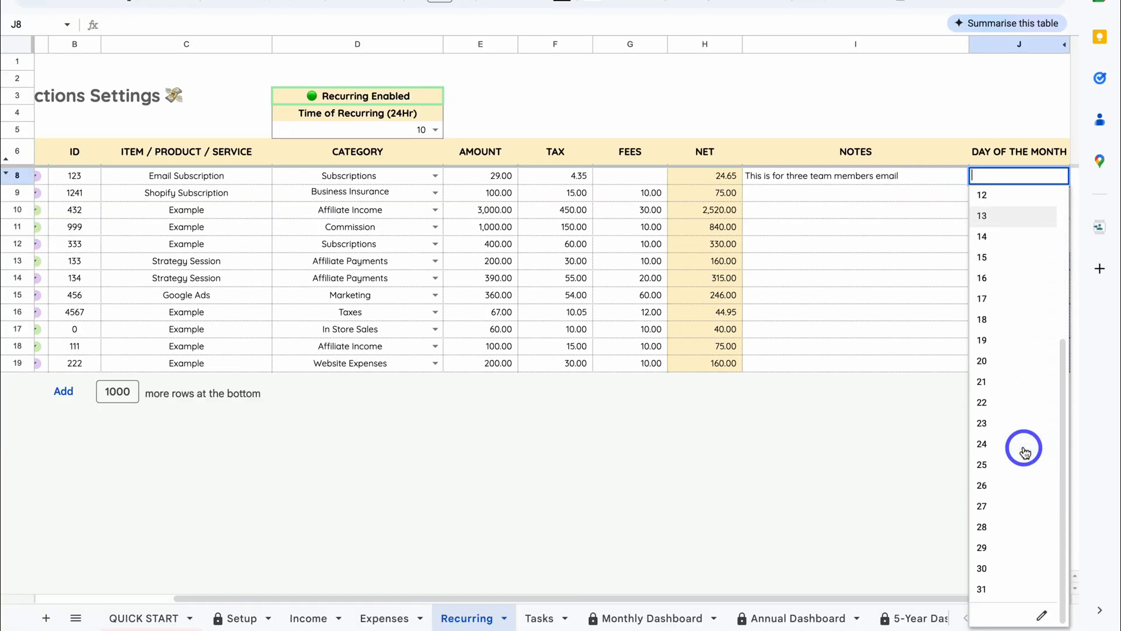
pyautogui.moveTo(1016, 567)
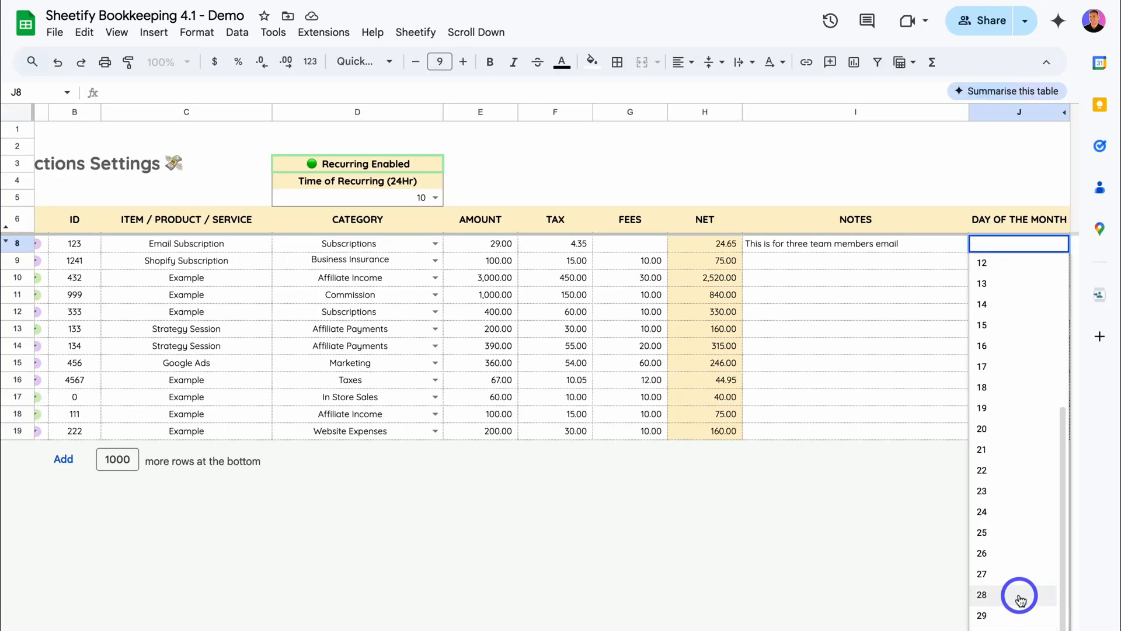
pyautogui.moveTo(1029, 426)
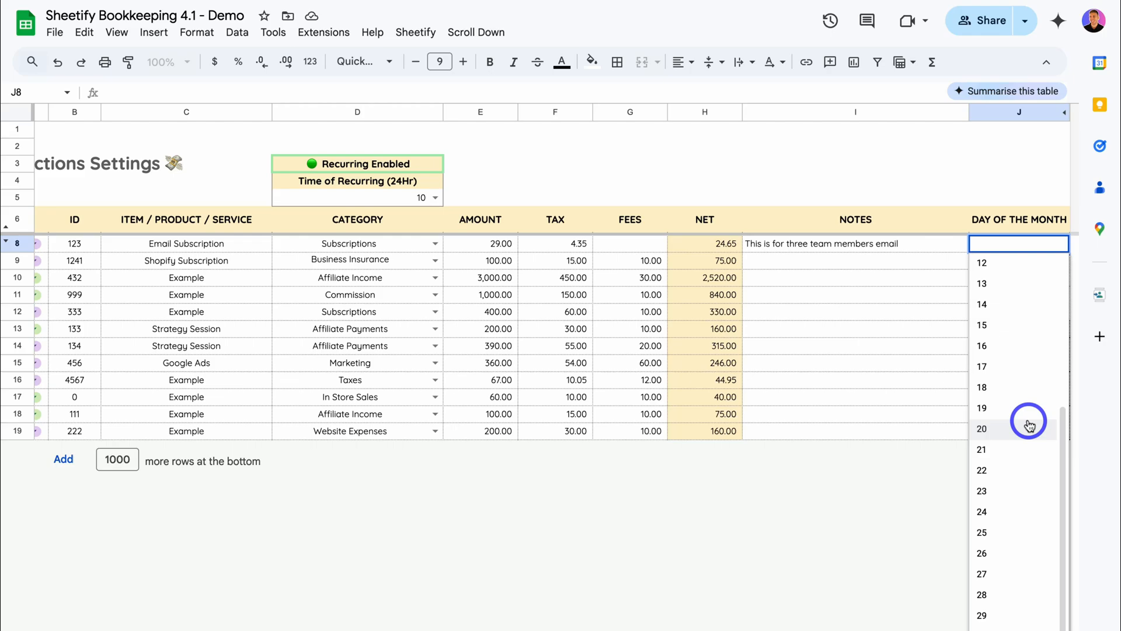
pyautogui.moveTo(1028, 407)
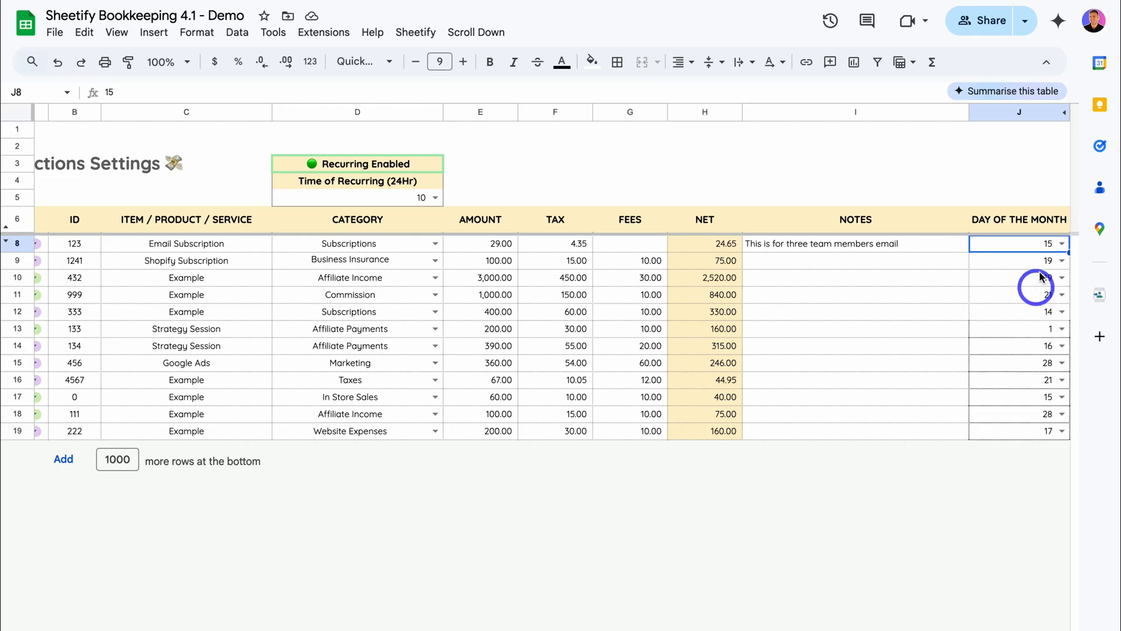
pyautogui.hscroll(-3)
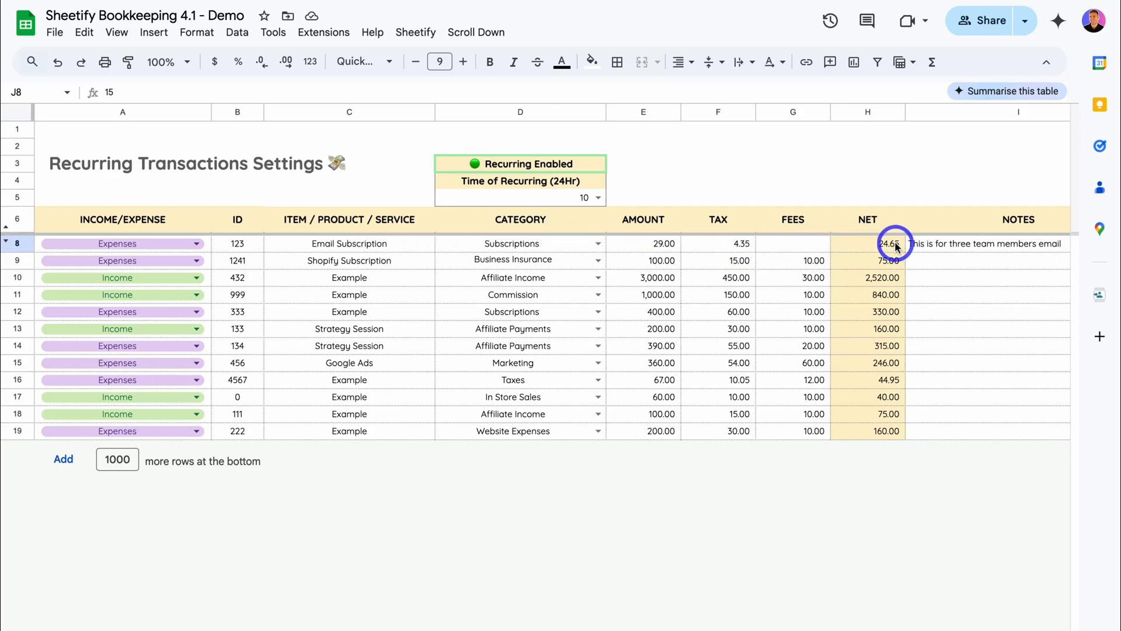
pyautogui.click(385, 618)
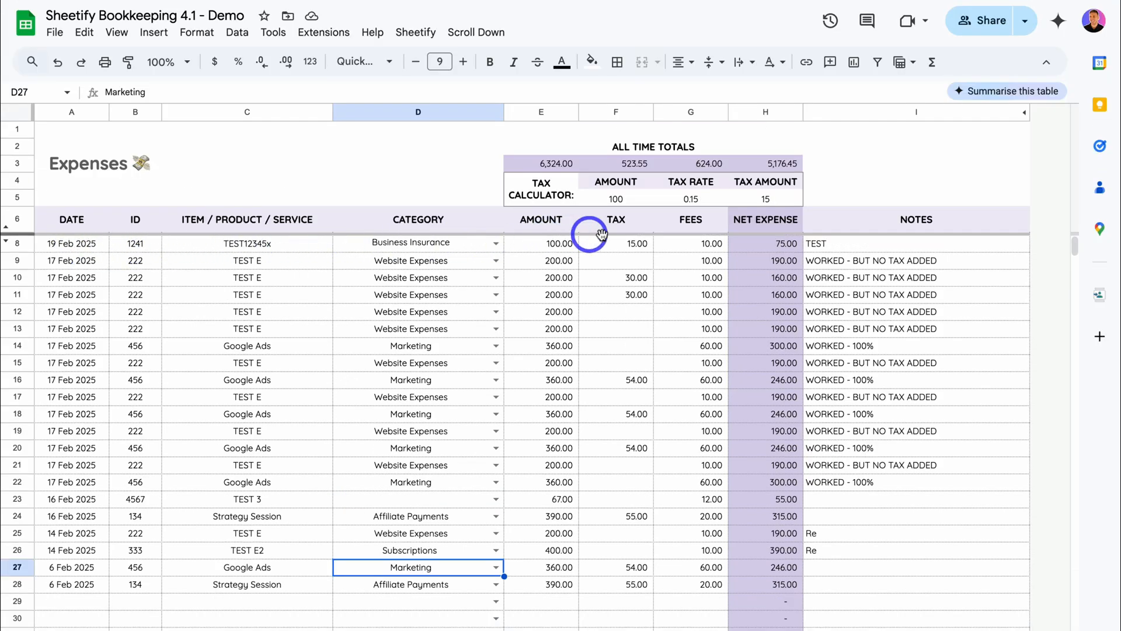
pyautogui.click(468, 618)
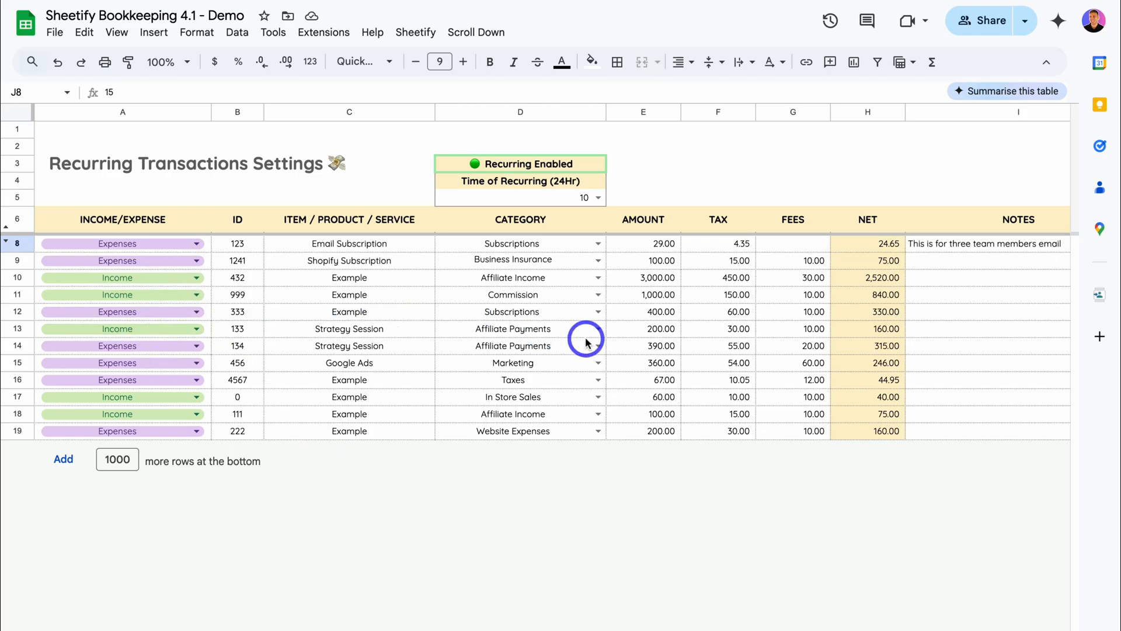
pyautogui.hscroll(3)
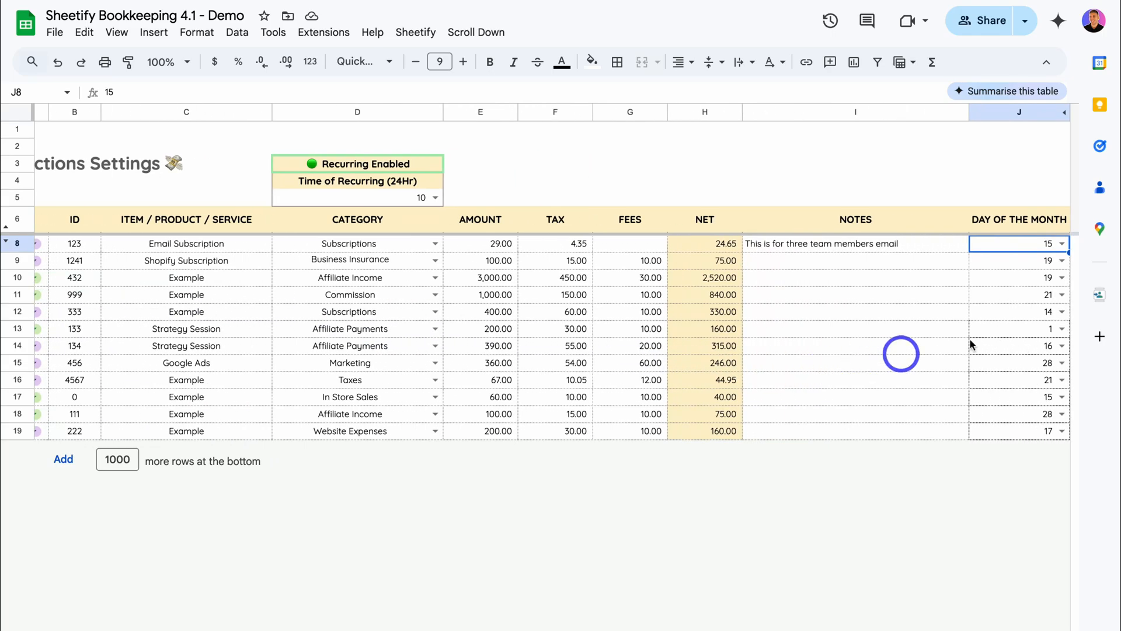
pyautogui.moveTo(1031, 300)
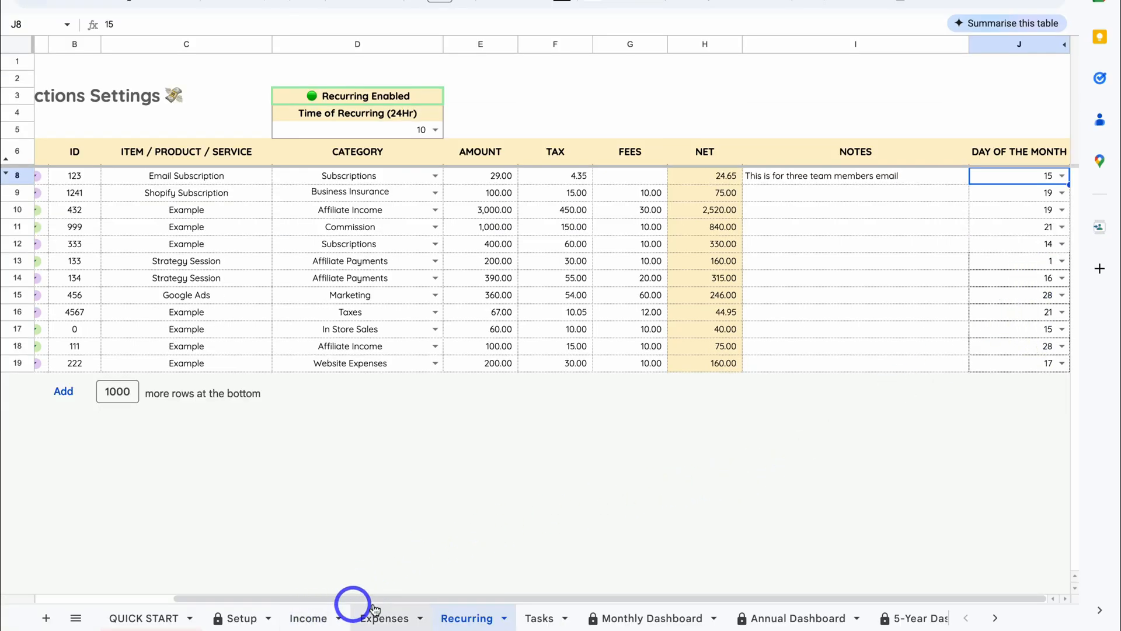
pyautogui.moveTo(1000, 425)
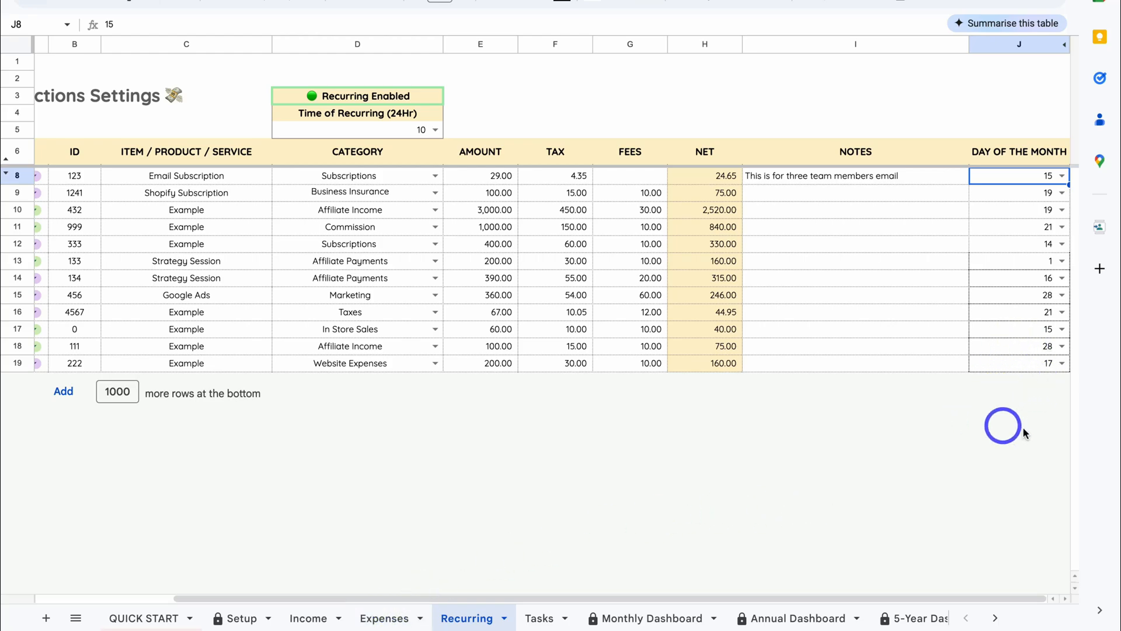
pyautogui.moveTo(1038, 421)
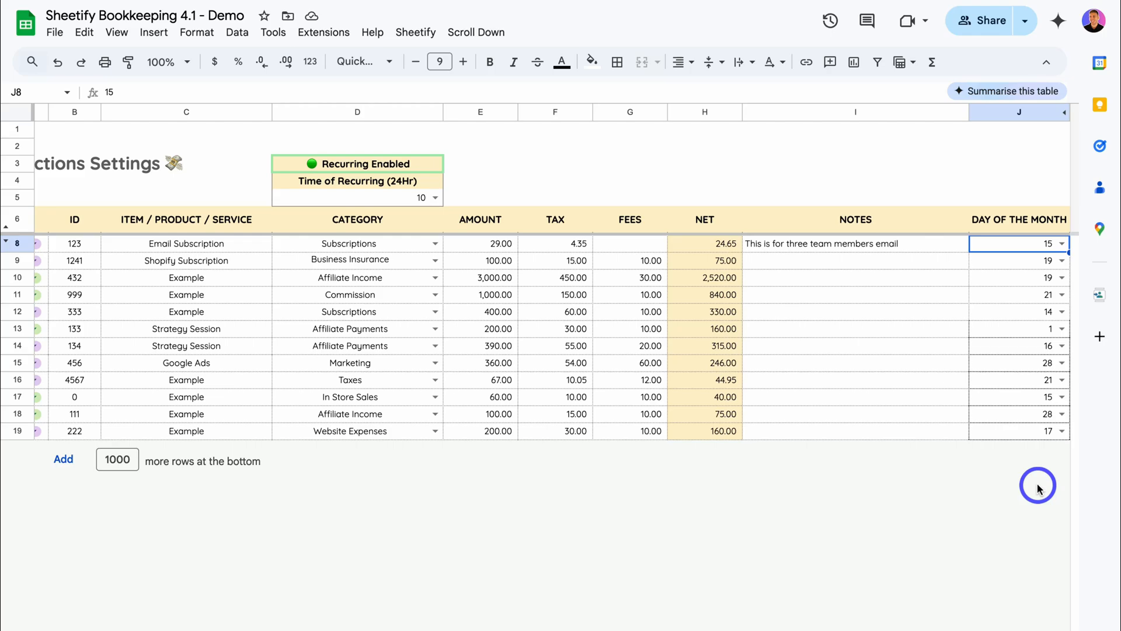
pyautogui.hscroll(-3)
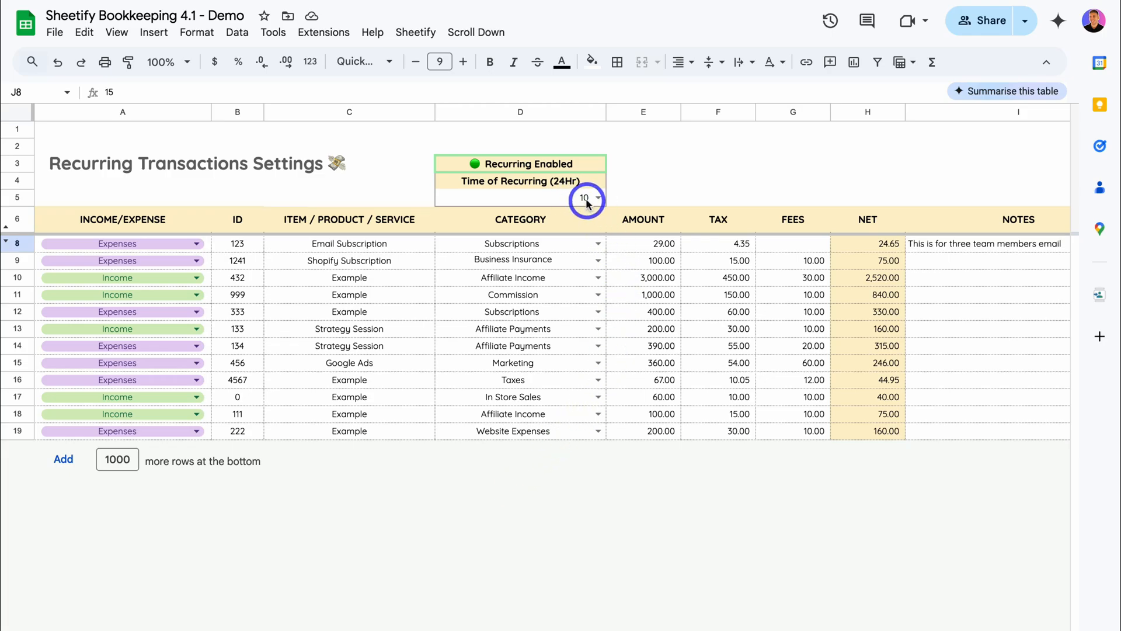
pyautogui.click(415, 32)
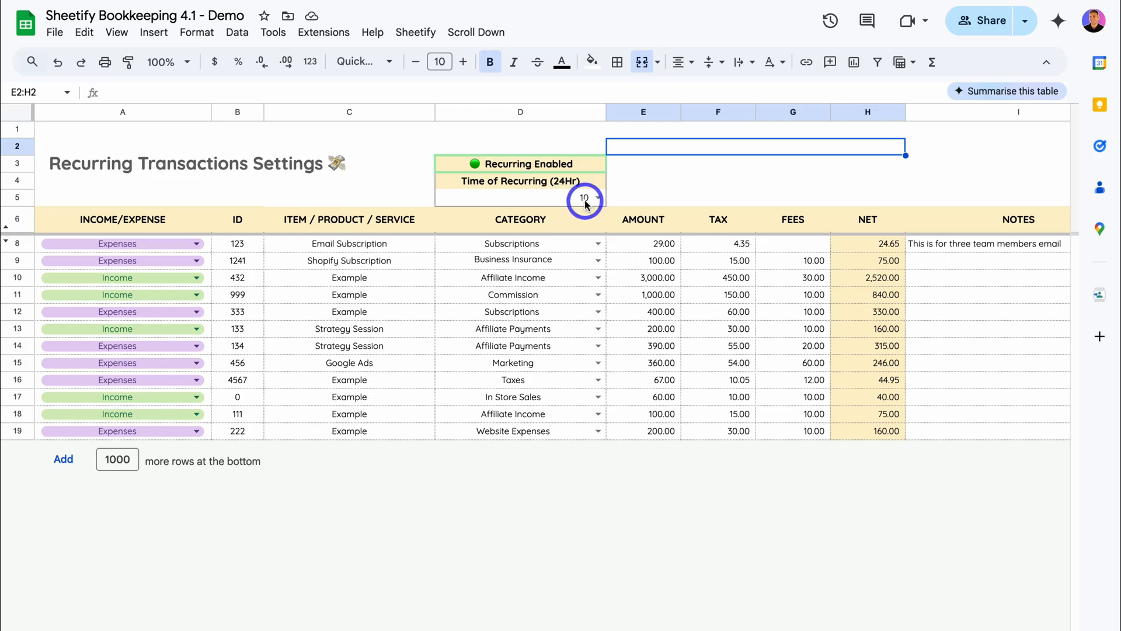
# Choose Enable Recurring from the Sheetify menu so recurring runs at hour 10
pyautogui.click(415, 32)
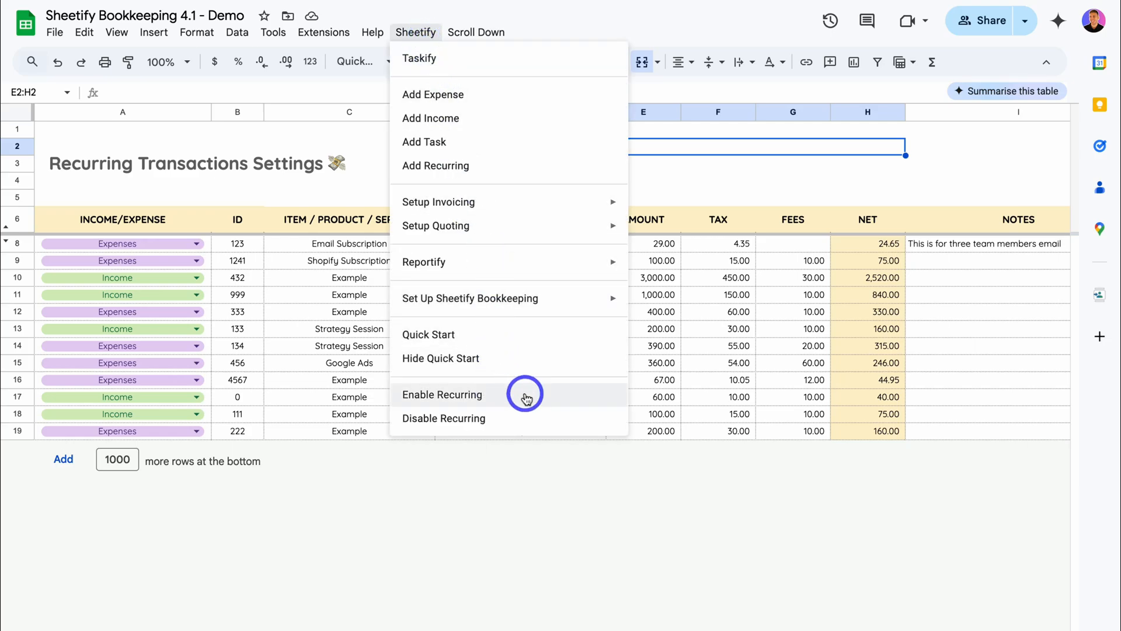
pyautogui.click(442, 394)
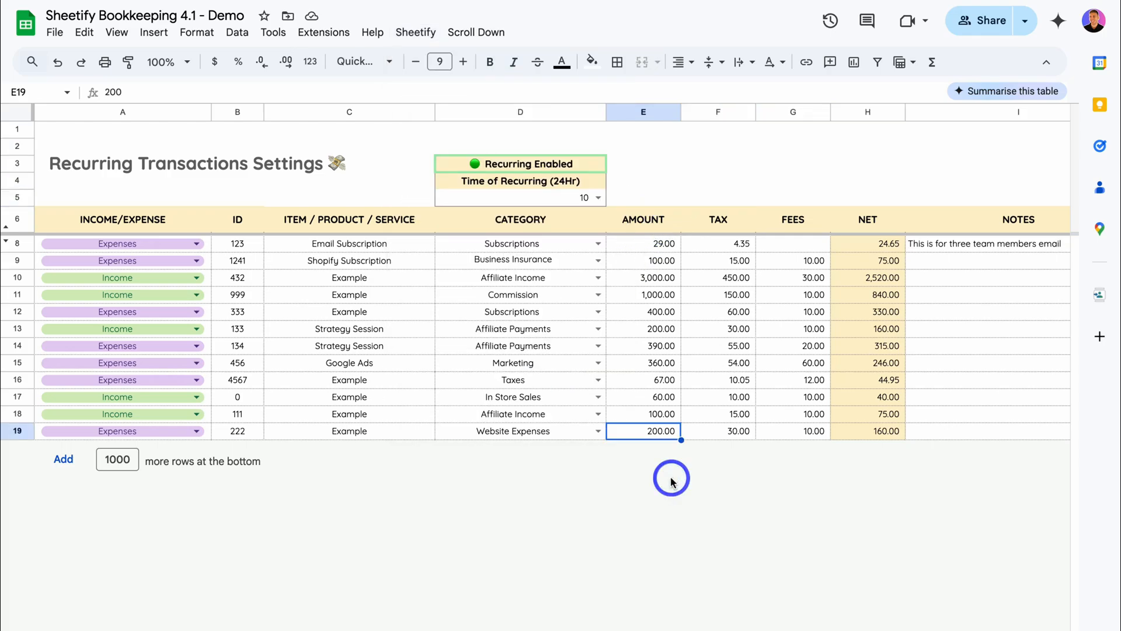